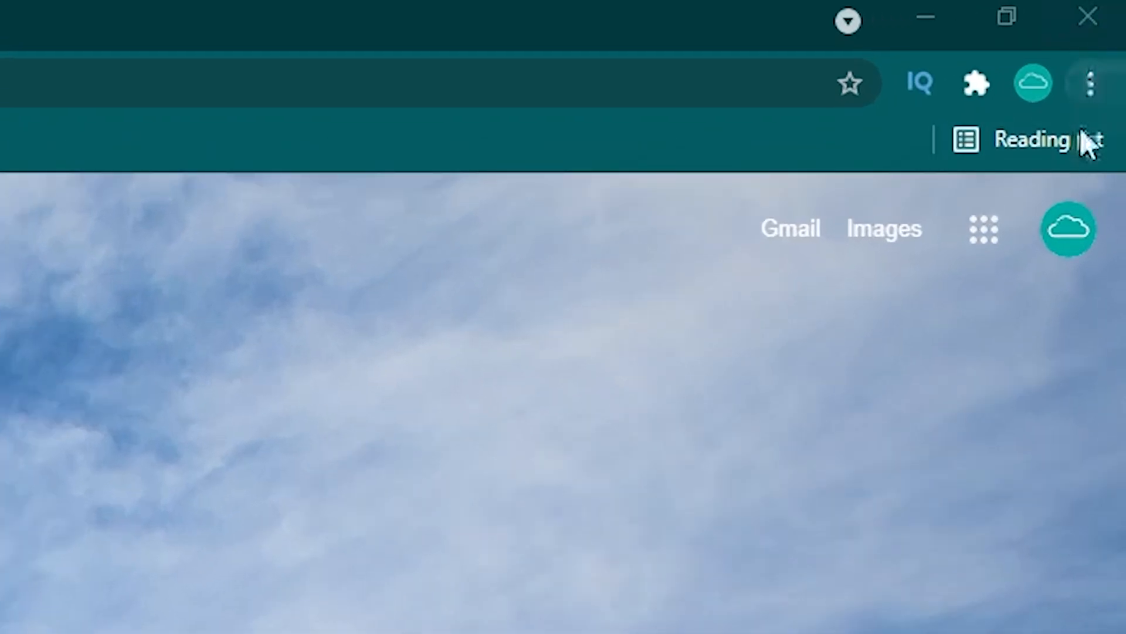
Open Chrome Settings through the three-dot Customize and control menu.
left_click(1087, 81)
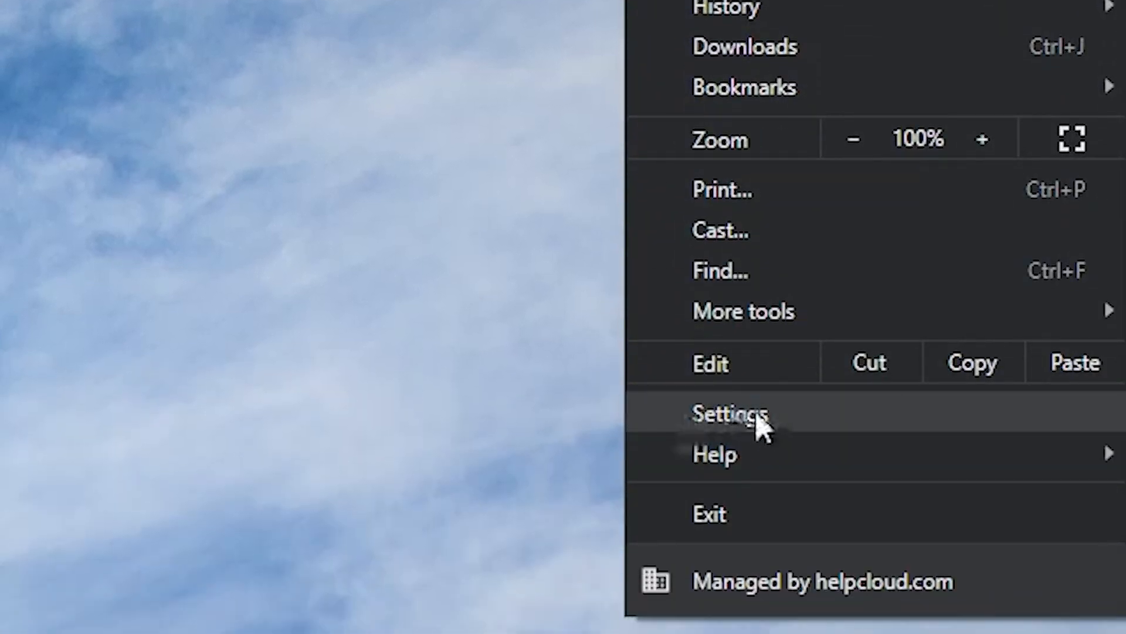
left_click(729, 414)
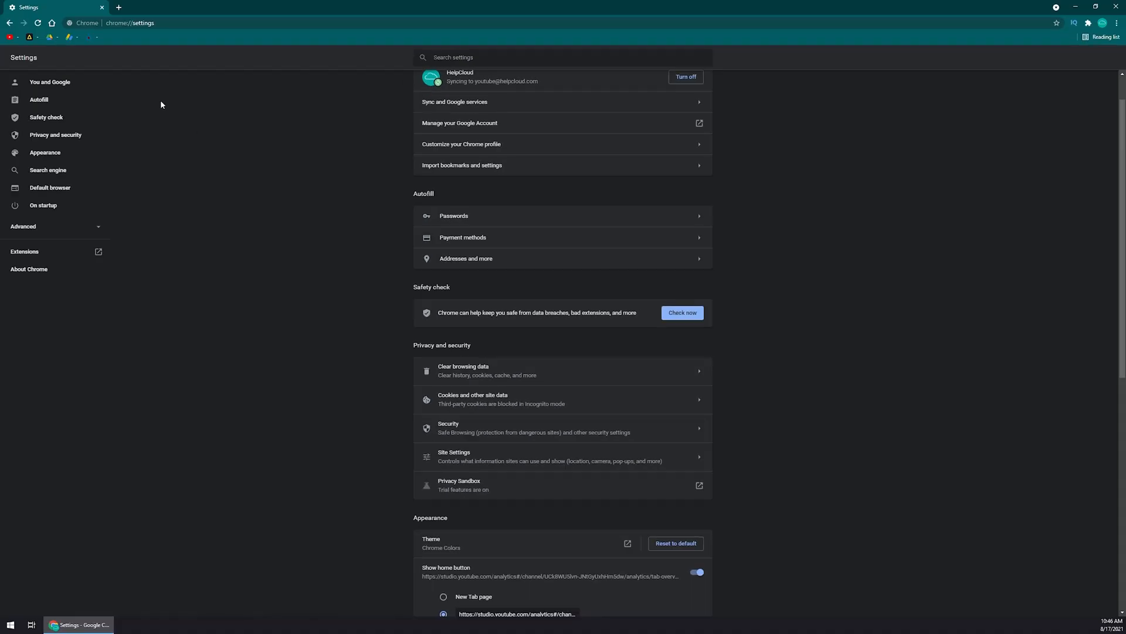
mouse_move(31, 113)
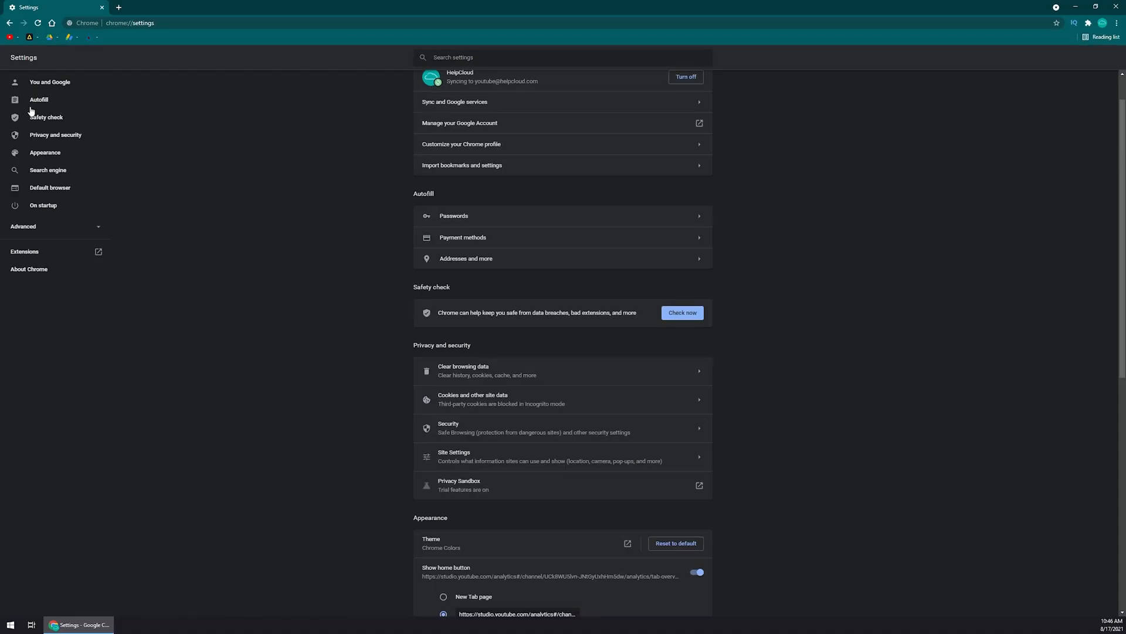
Go to Autofill in the Settings sidebar and open Passwords.
left_click(38, 99)
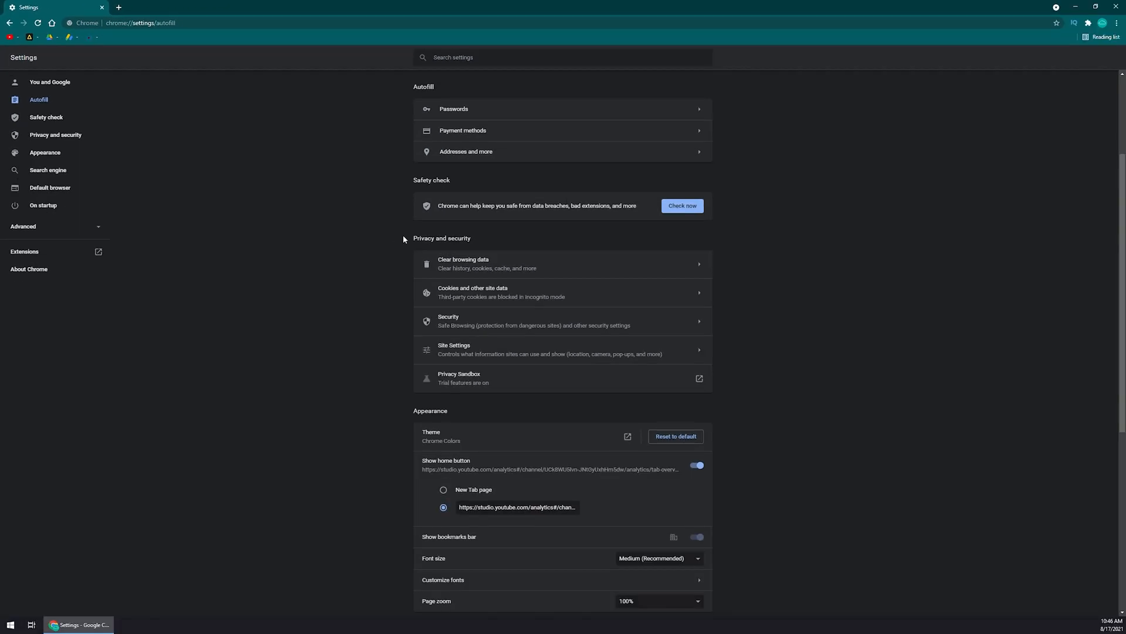
mouse_move(619, 137)
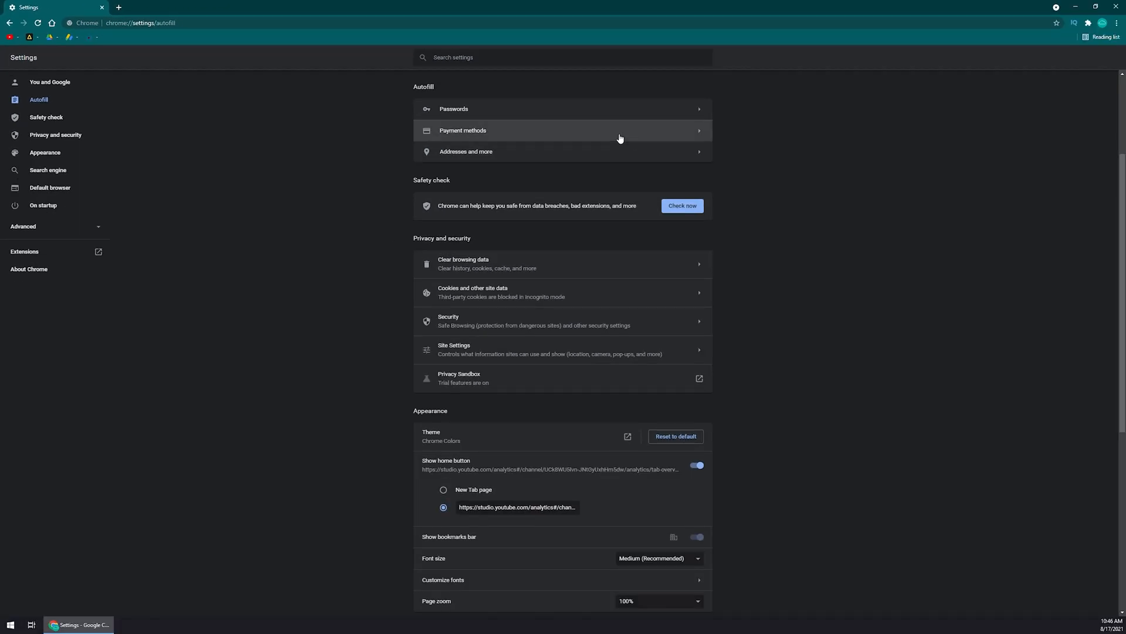
mouse_move(478, 114)
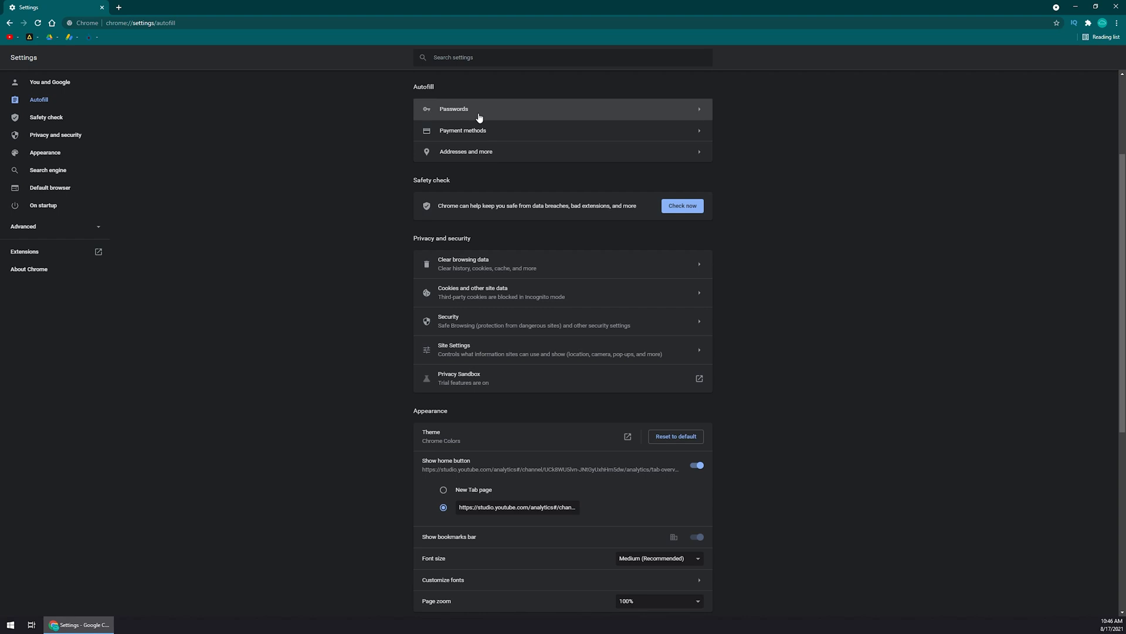
left_click(454, 108)
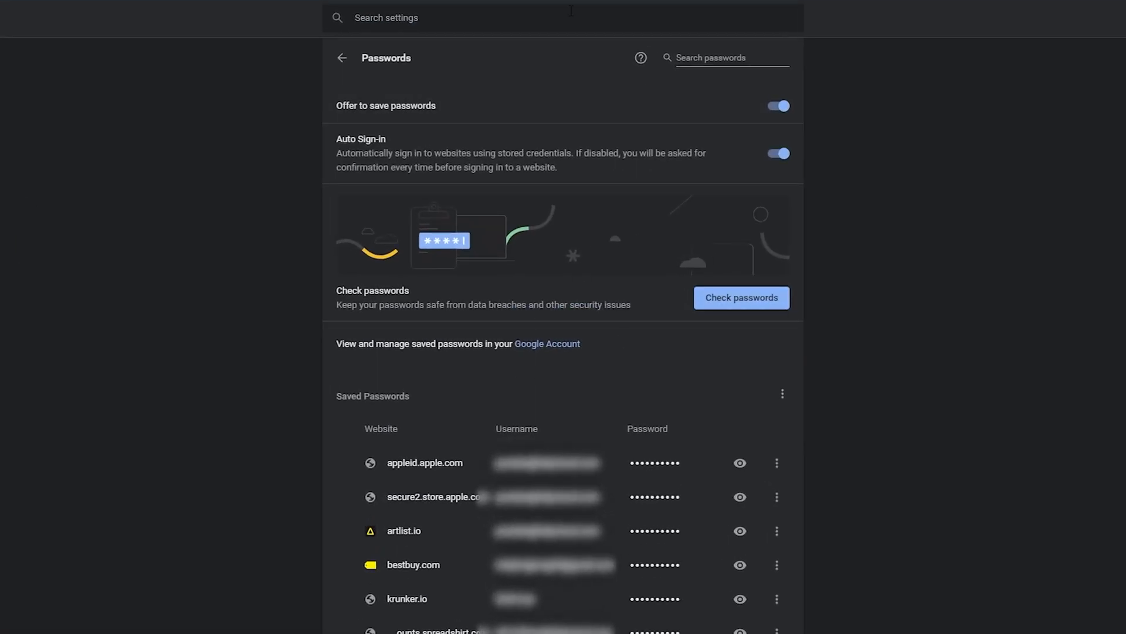
mouse_move(634, 404)
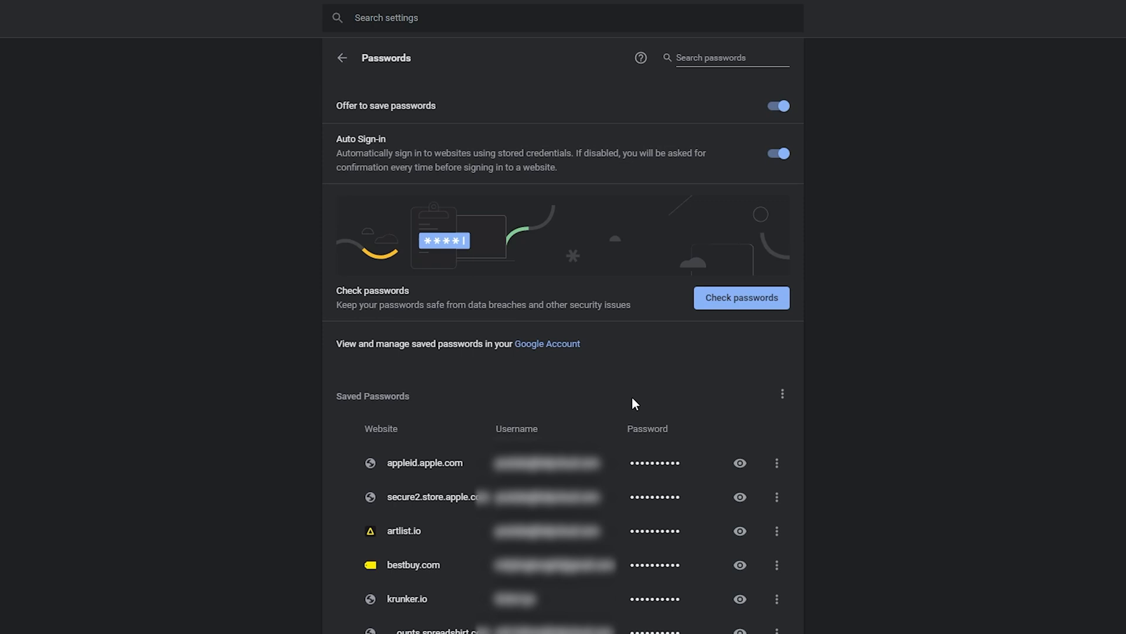
mouse_move(653, 410)
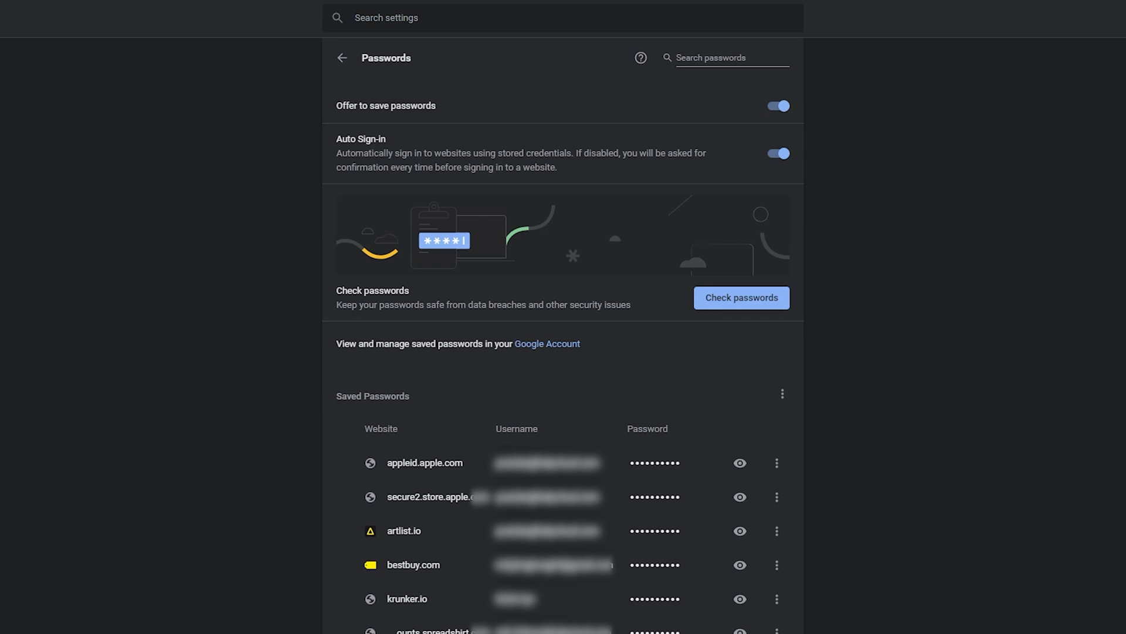
Scroll the saved passwords list and reveal the appleid.apple.com password.
scroll("down", 3)
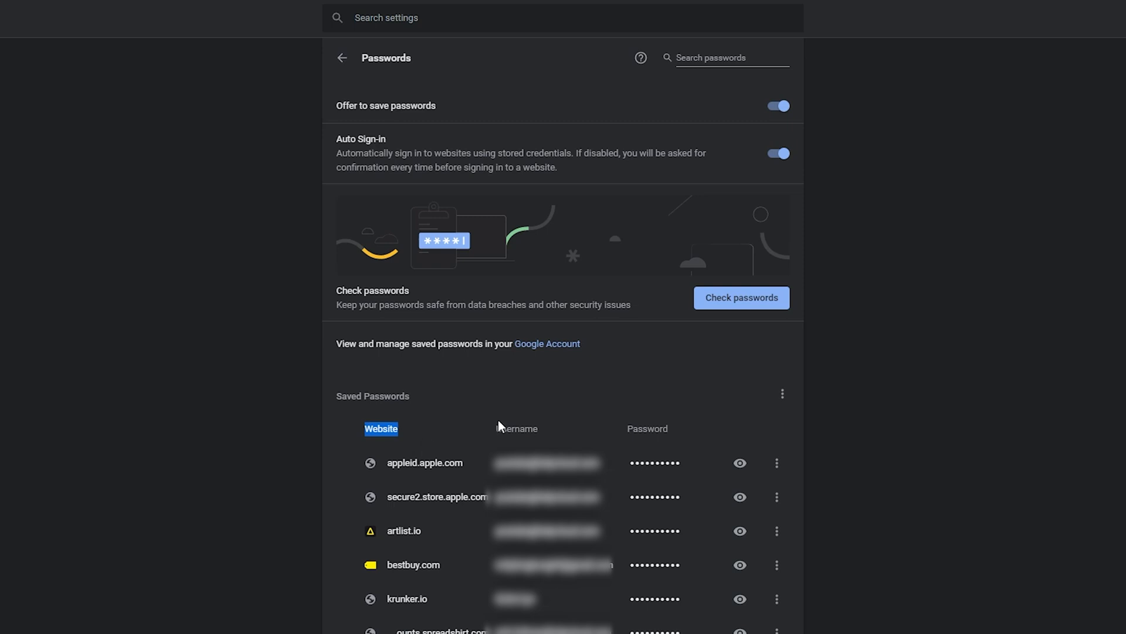
mouse_move(716, 429)
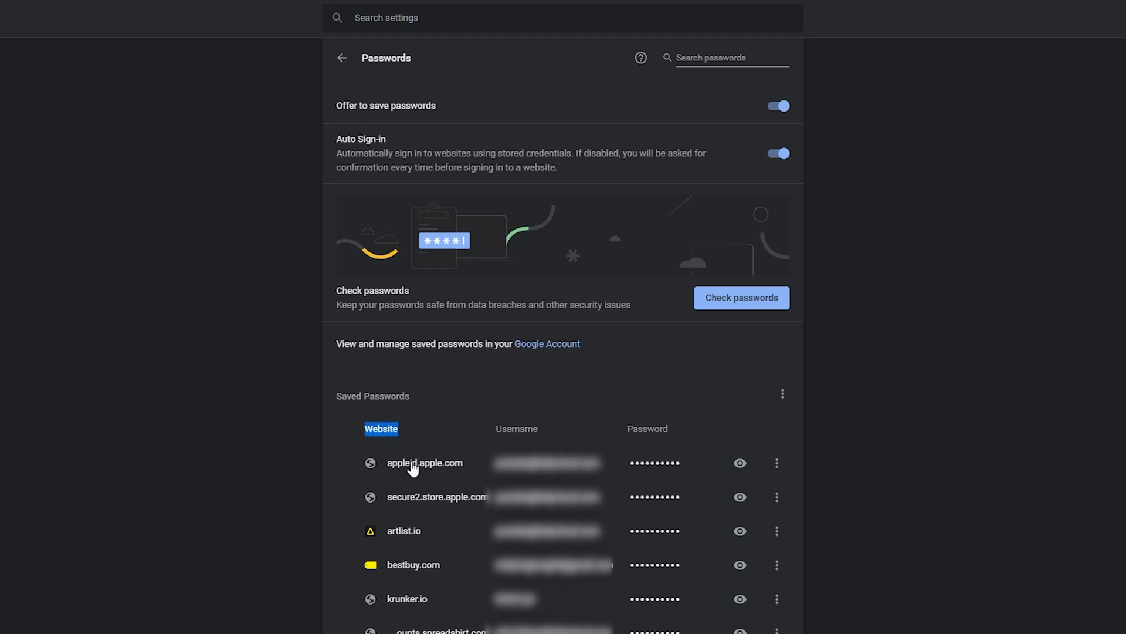
mouse_move(639, 432)
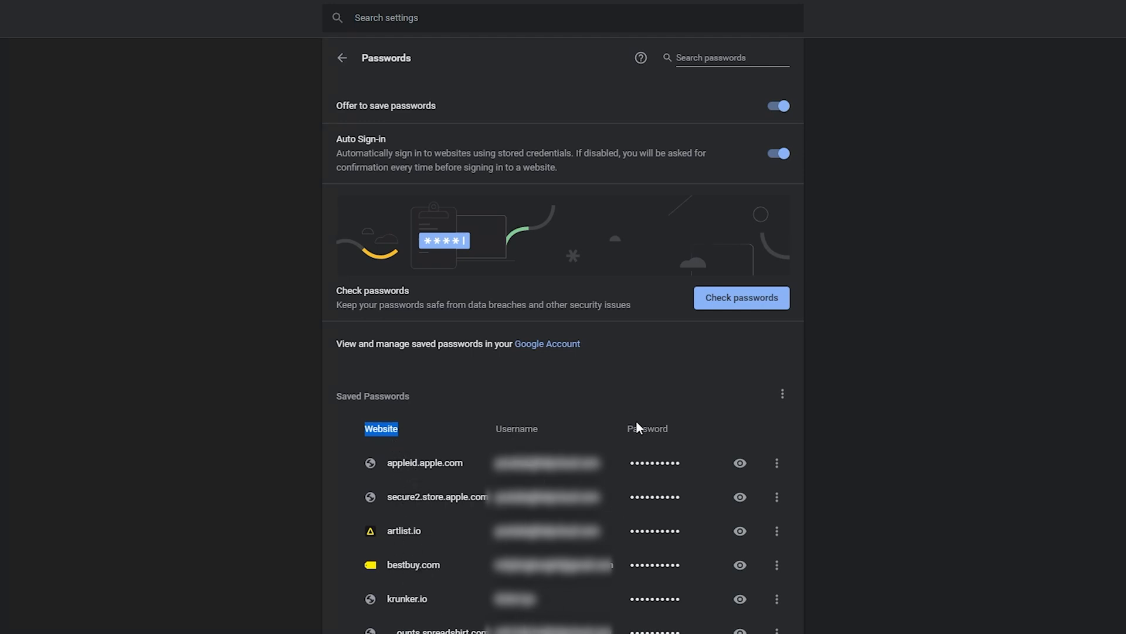
mouse_move(666, 468)
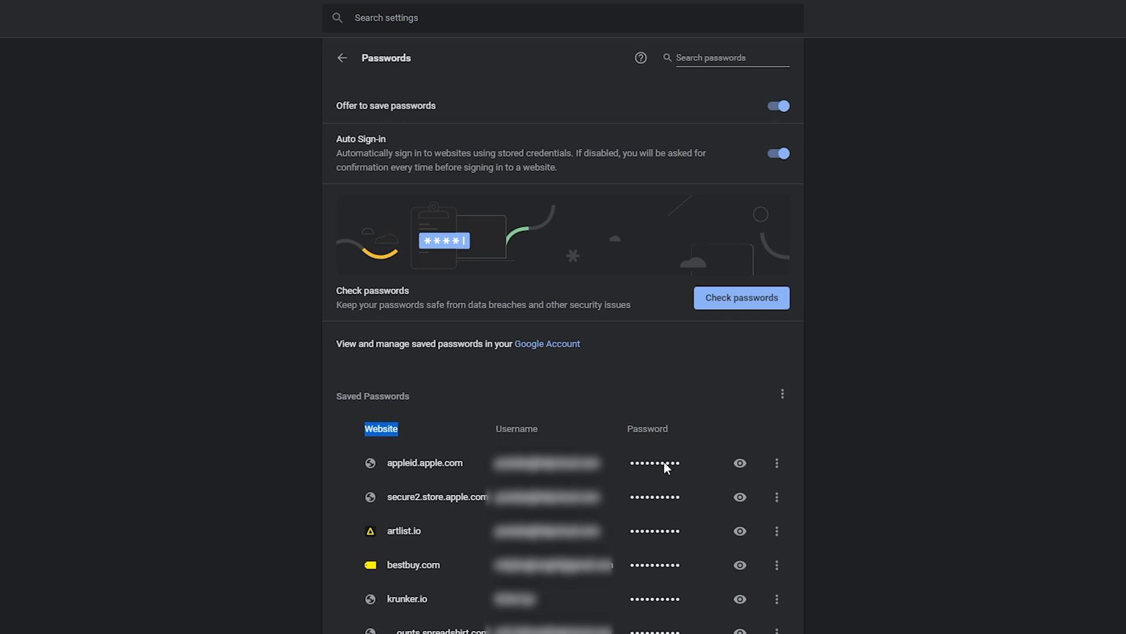
mouse_move(655, 452)
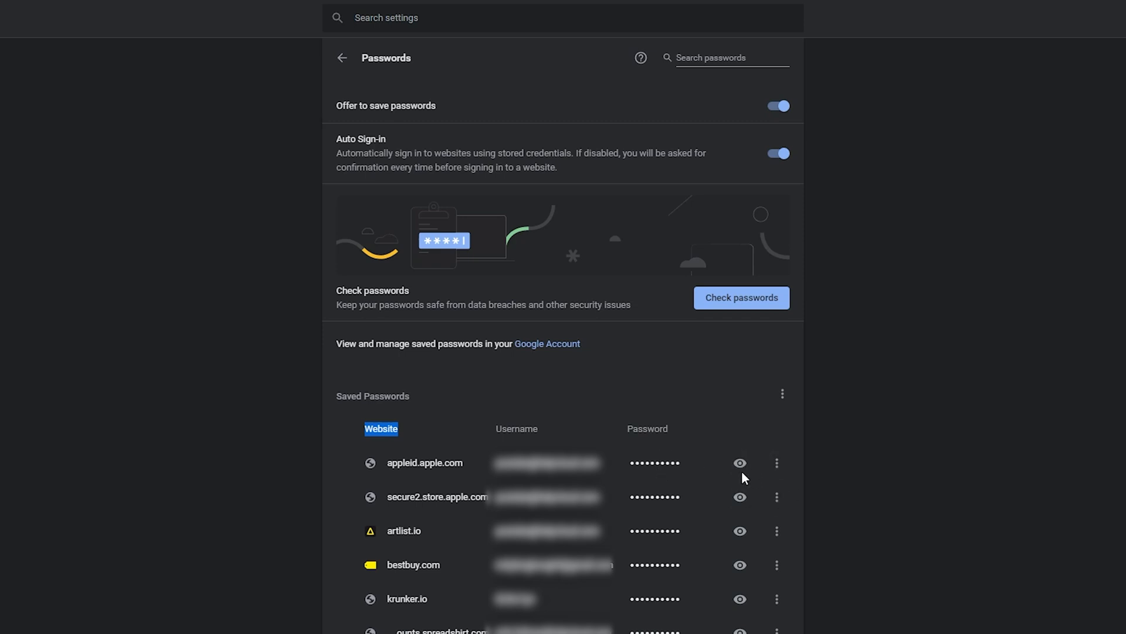
left_click(740, 462)
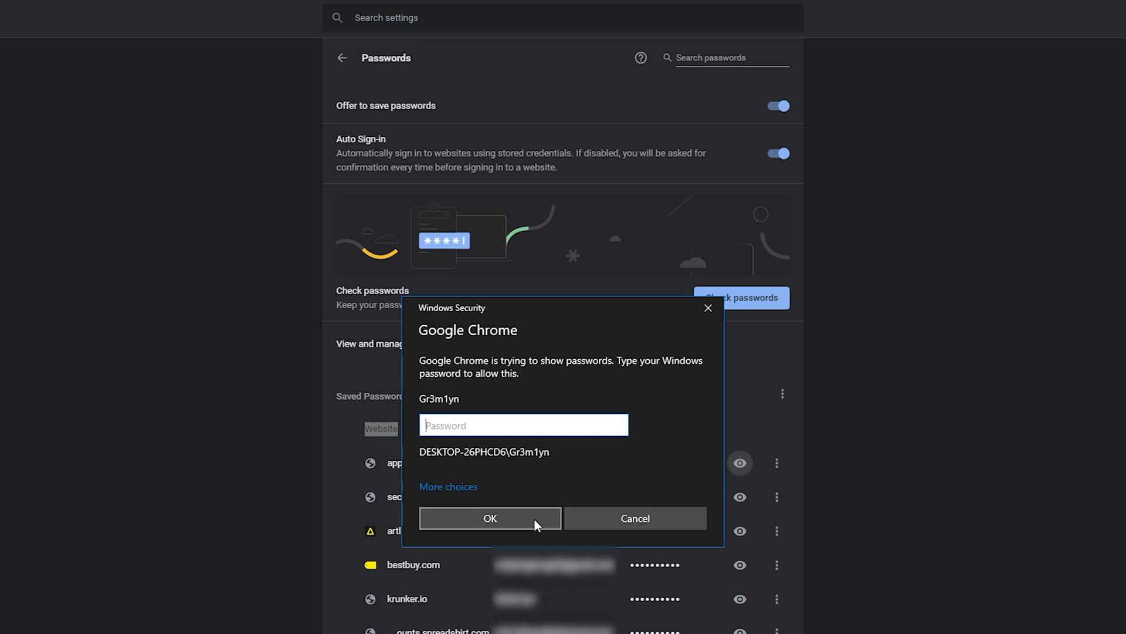
Confirm the Windows password in the Windows Security prompt.
left_click(491, 518)
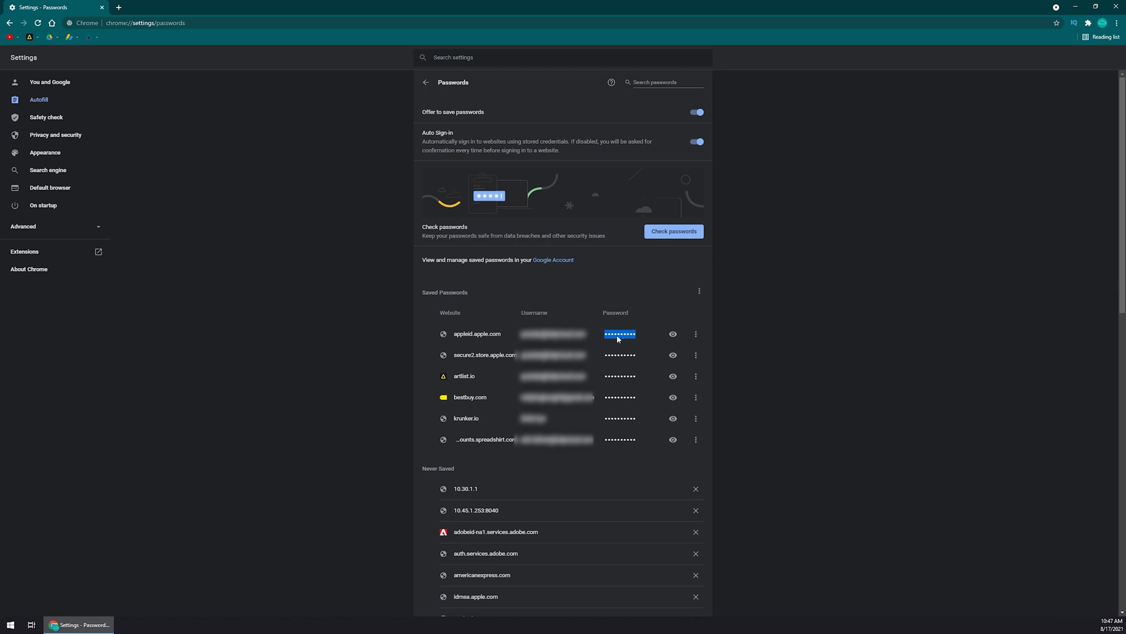
mouse_move(696, 332)
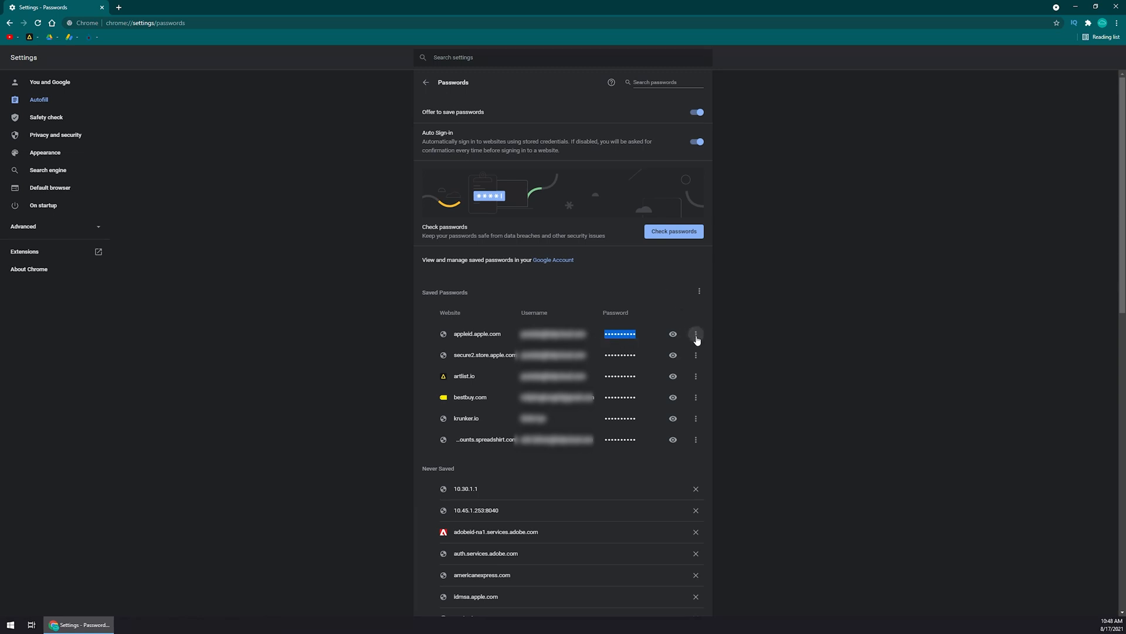
Open the More actions menu on the appleid.apple.com password row.
left_click(696, 334)
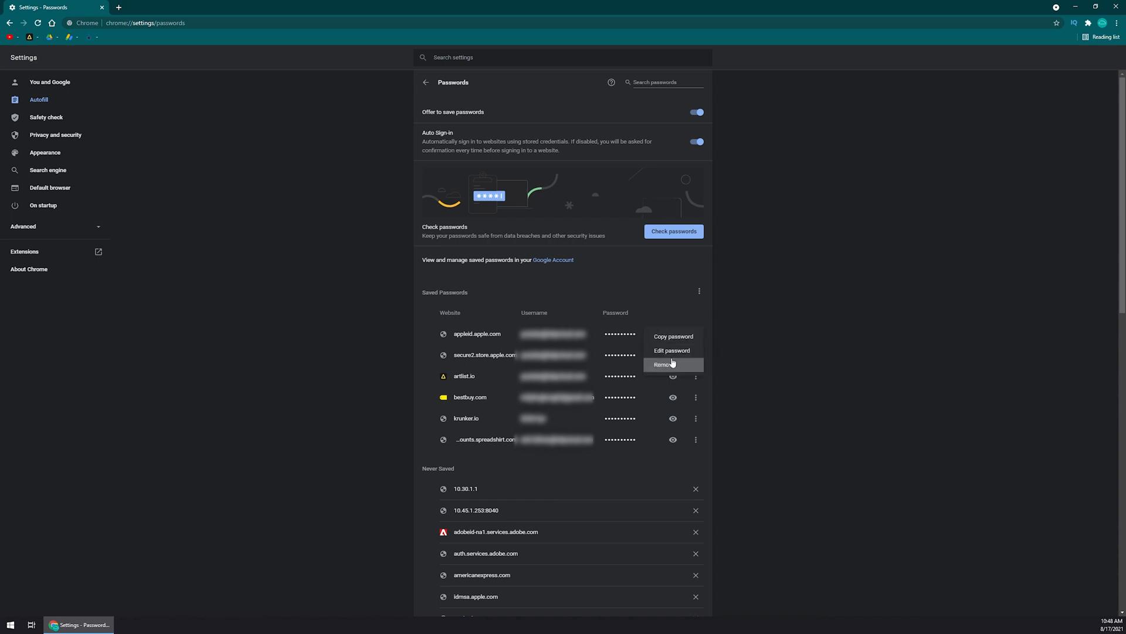
mouse_move(672, 350)
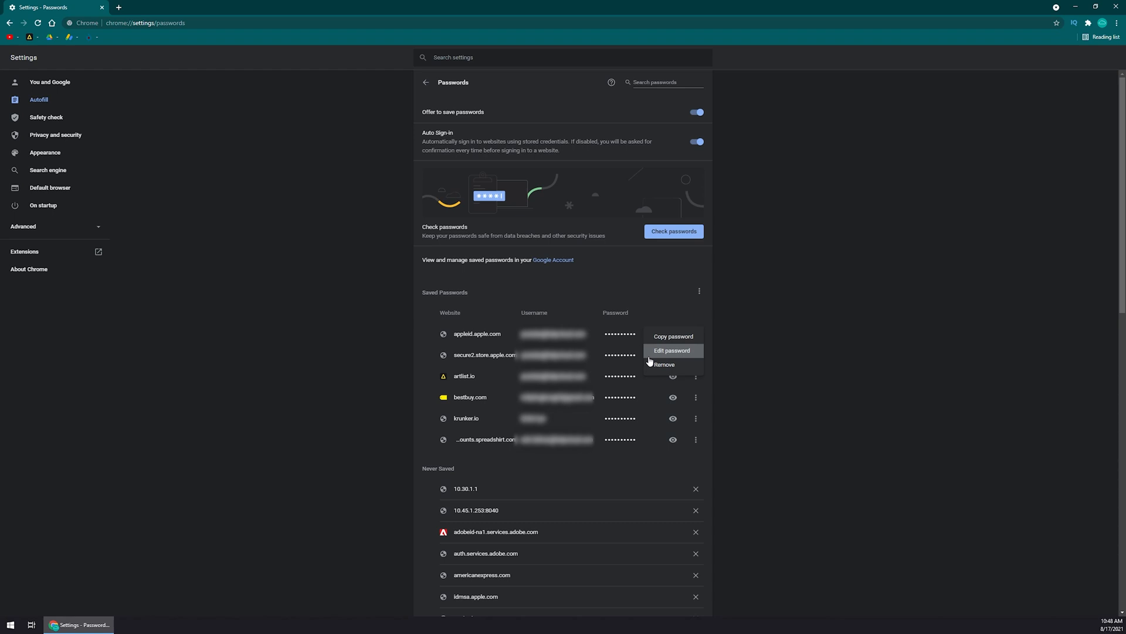
mouse_move(683, 355)
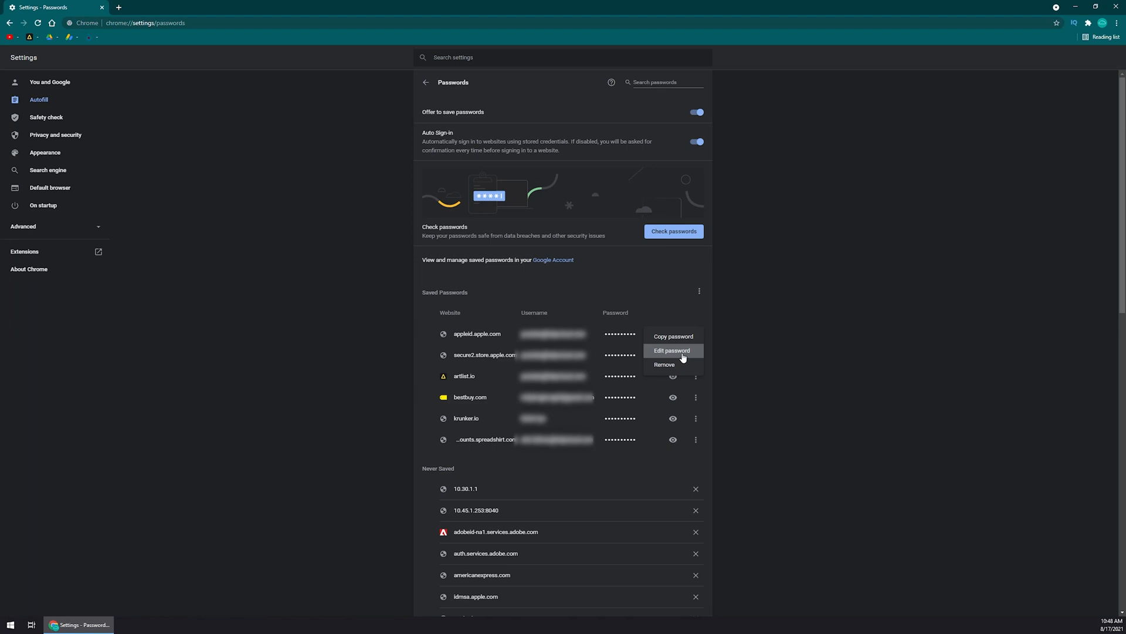
mouse_move(675, 353)
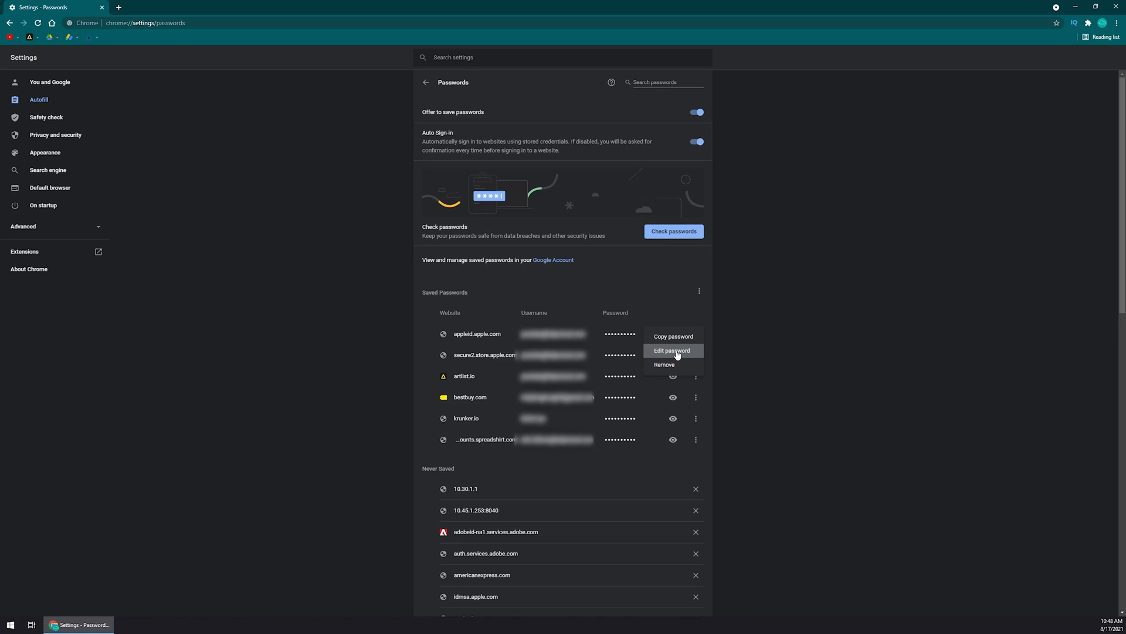